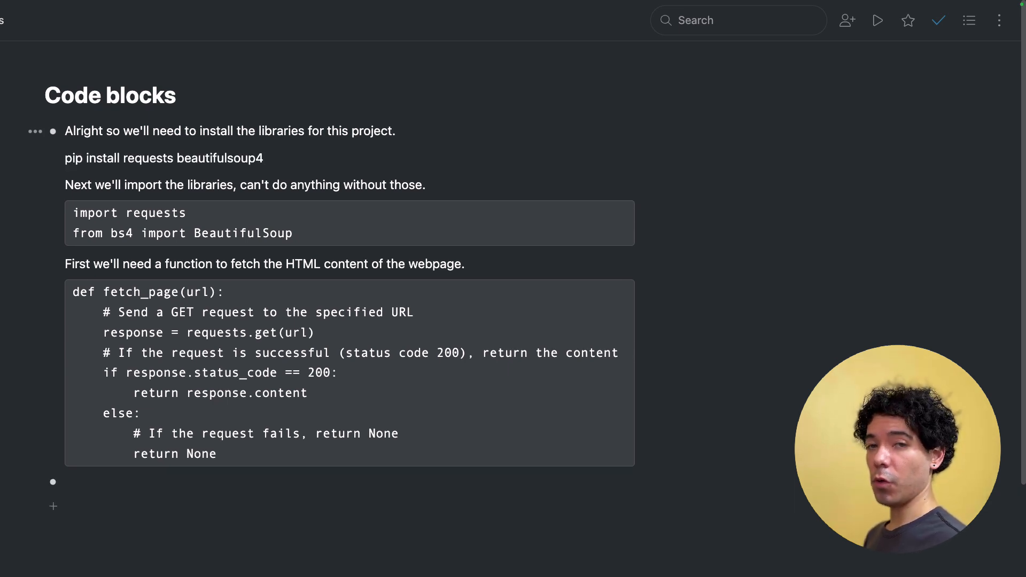
Convert the pip install requests beautifulsoup4 line into a code block via the /code slash command
type("/")
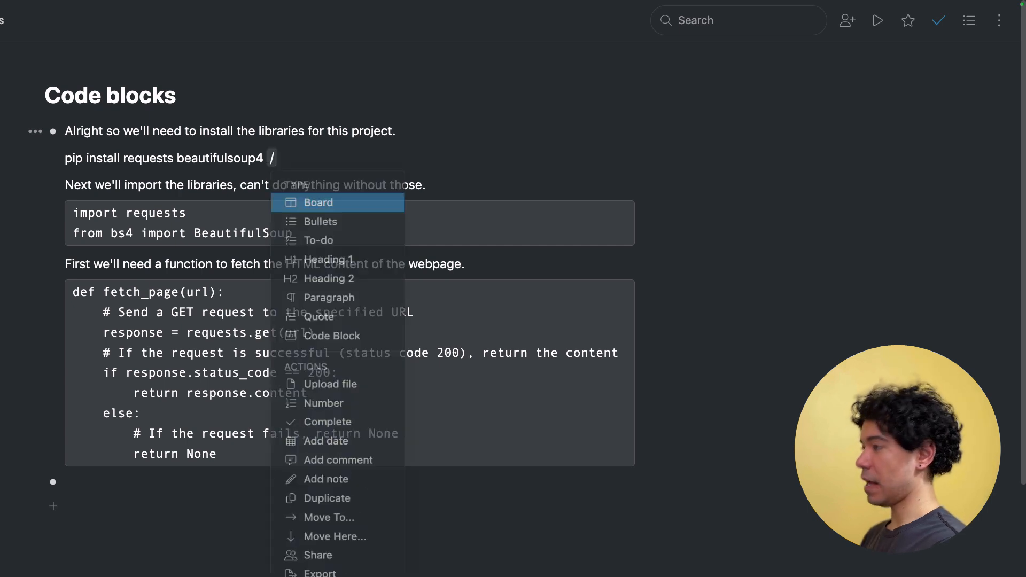
type("code")
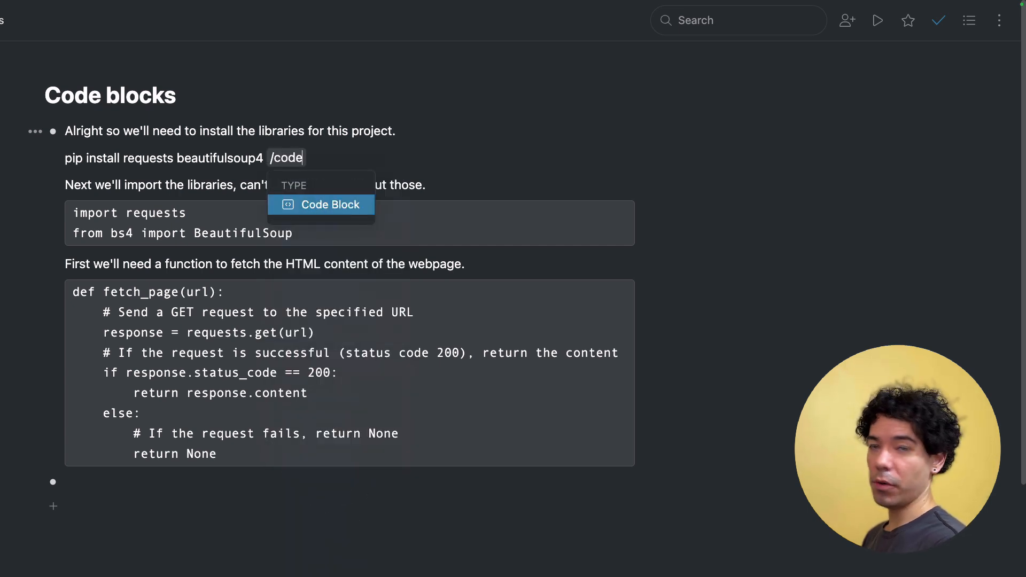
left_click(320, 205)
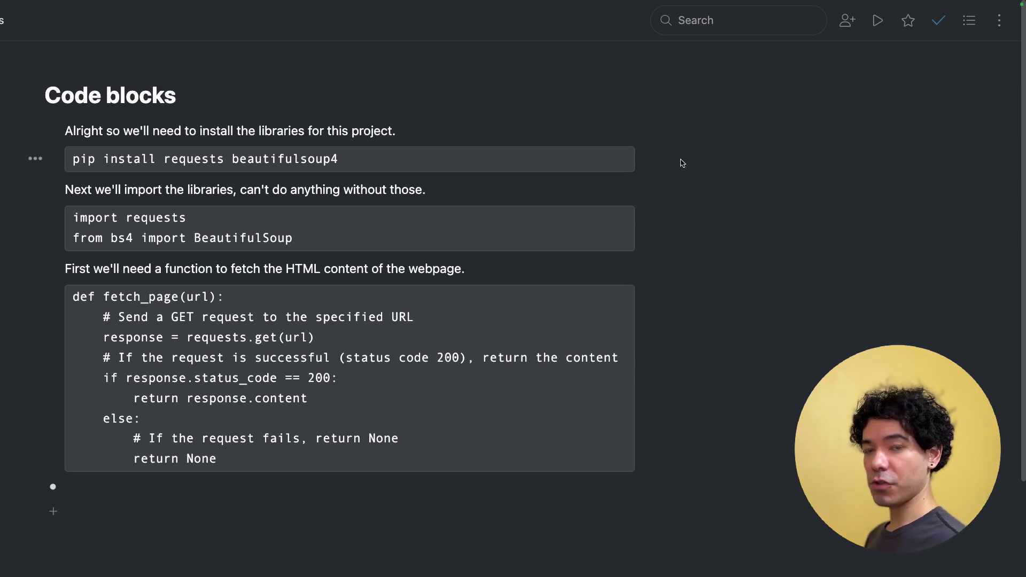
Filter the page with is:code to list only items that are code blocks
left_click(738, 20)
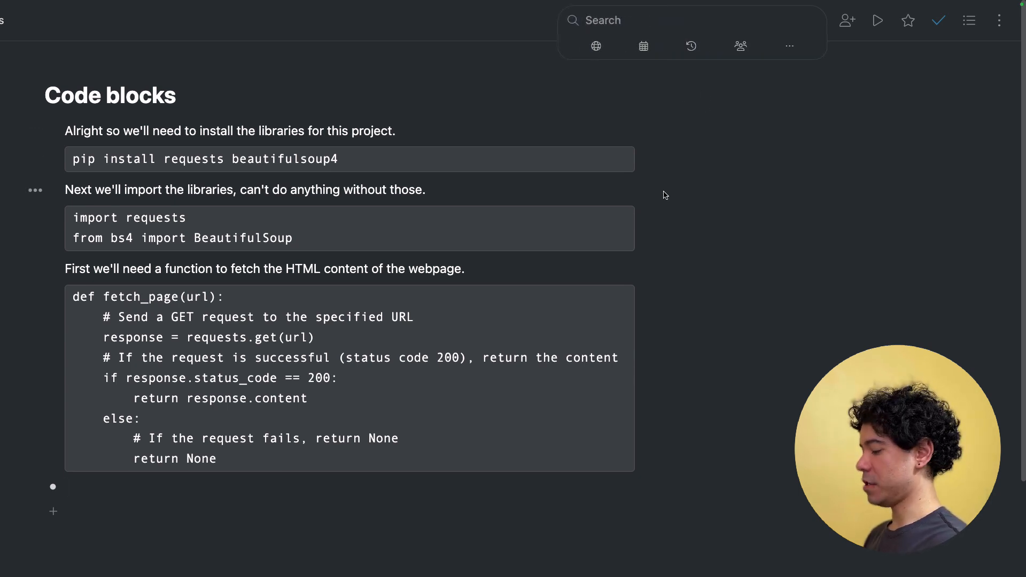
type("is:co")
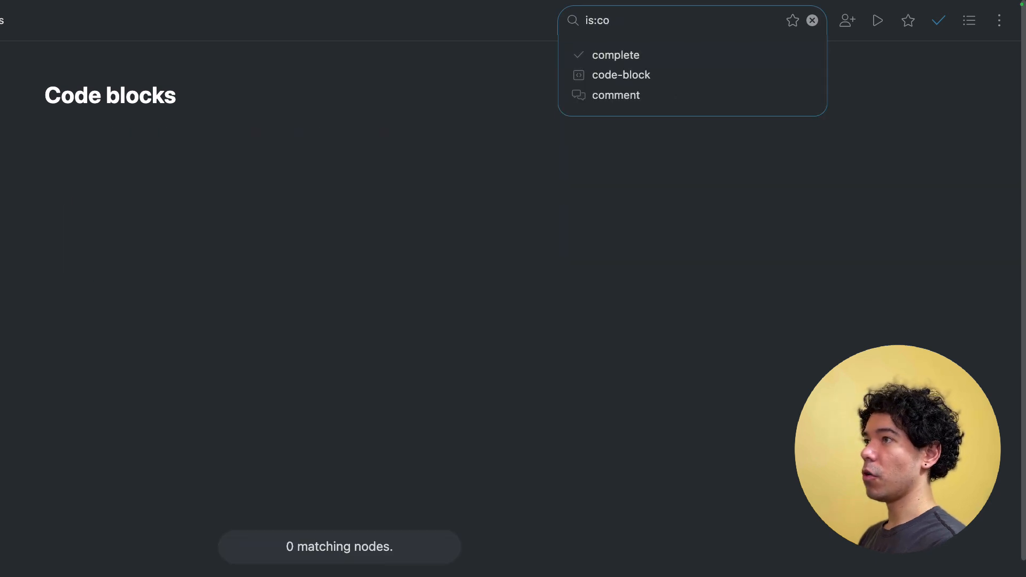
left_click(620, 75)
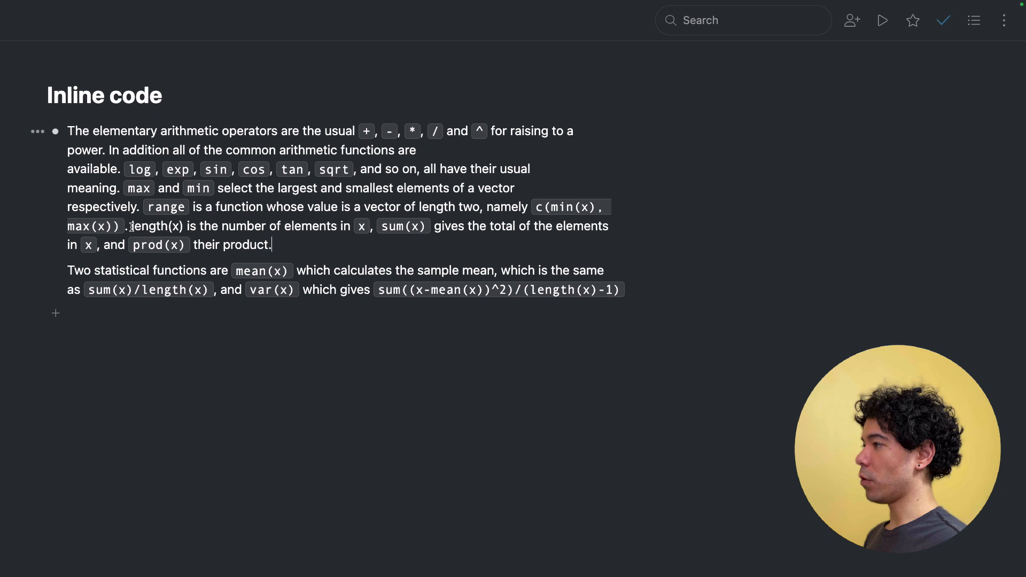
Select length(x) in the first paragraph to format it as inline code
double_click(157, 225)
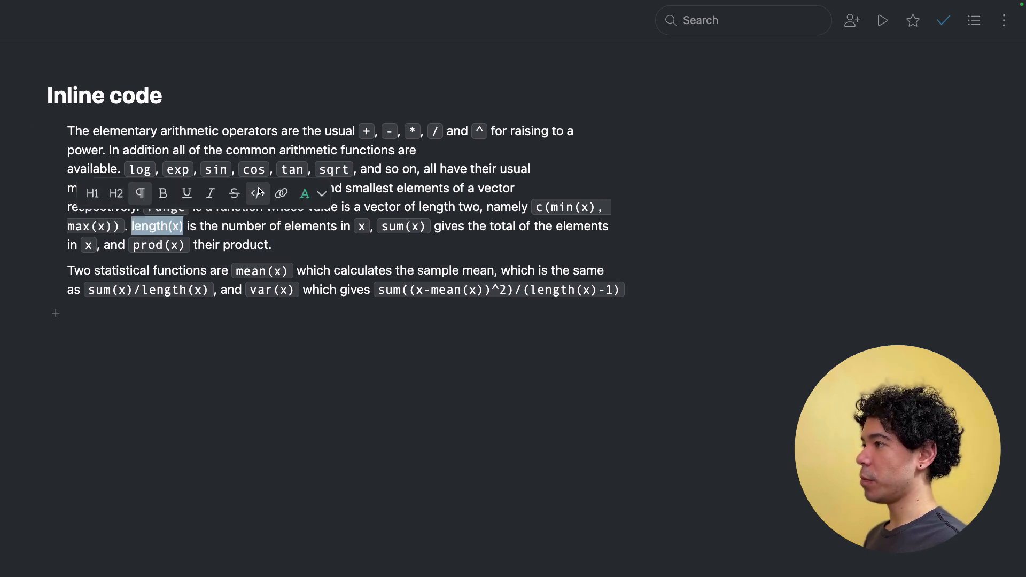
mouse_move(257, 193)
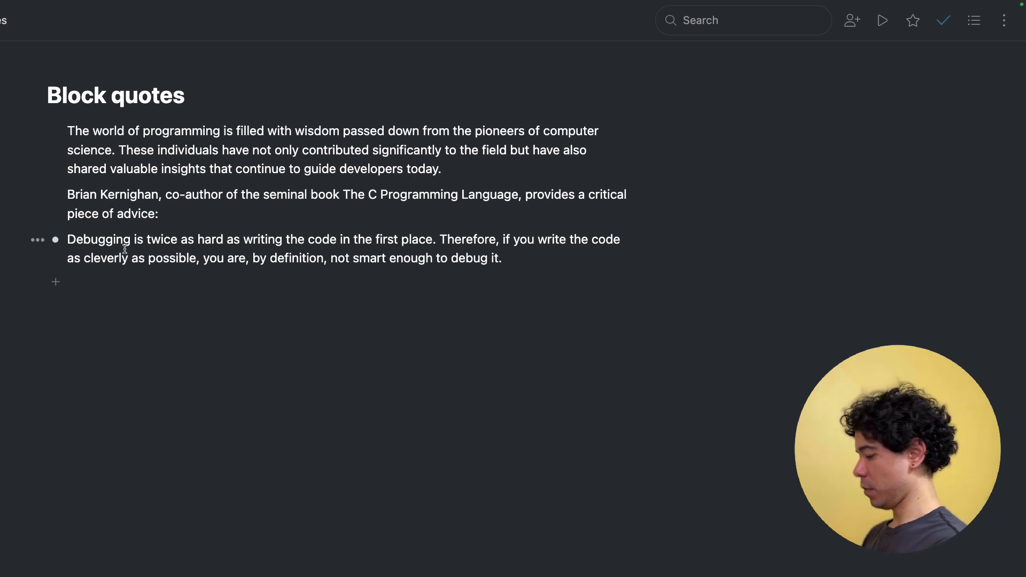
Convert the Brian Kernighan Debugging quotation into a block quote with >
type(">")
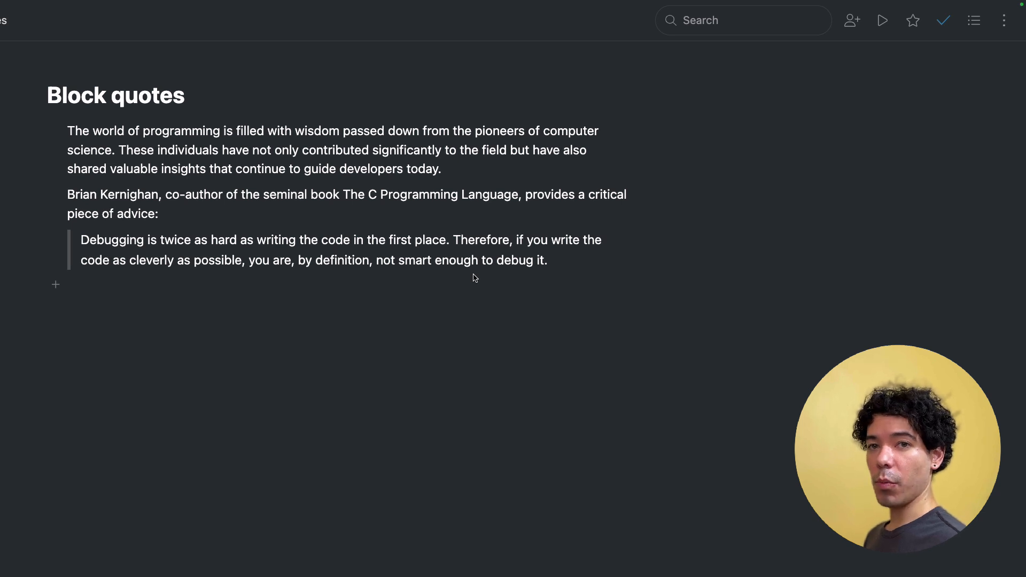
Start a search with is: to list the item-type filters
left_click(742, 19)
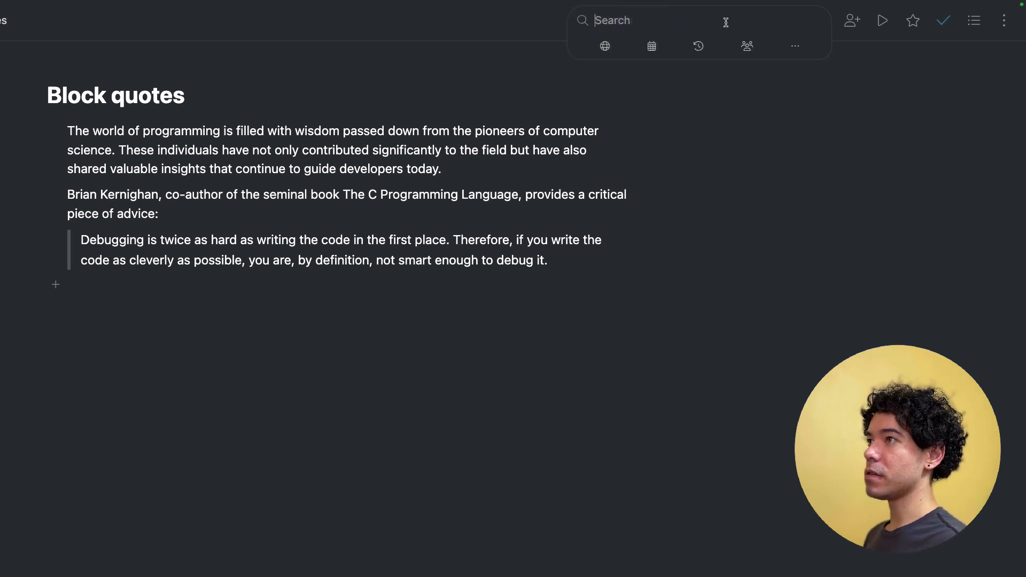
type("is:")
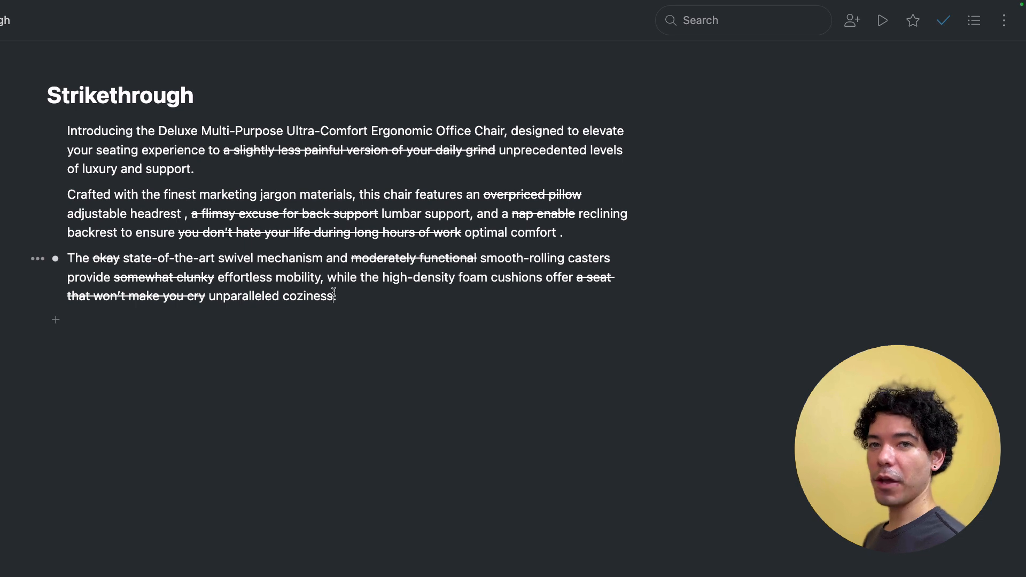
Strike through the words marketing jargon in the office chair description
double_click(216, 195)
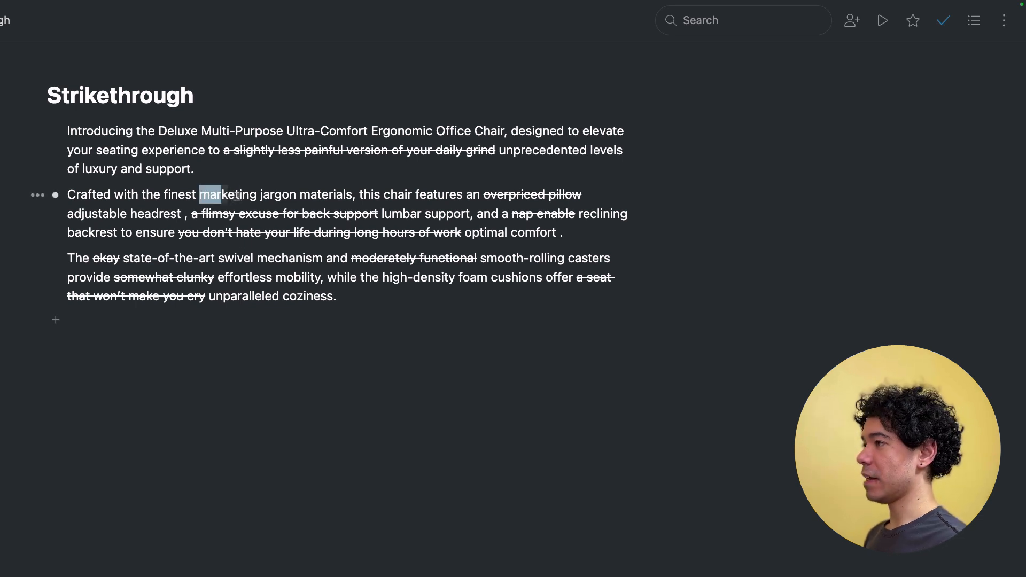
left_click_drag(200, 194, 295, 194)
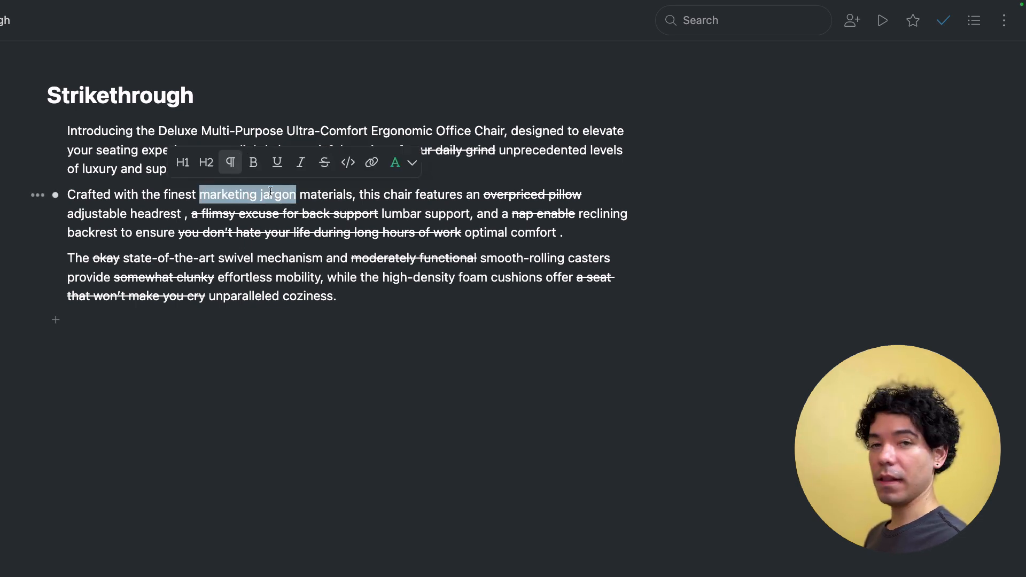
mouse_move(324, 163)
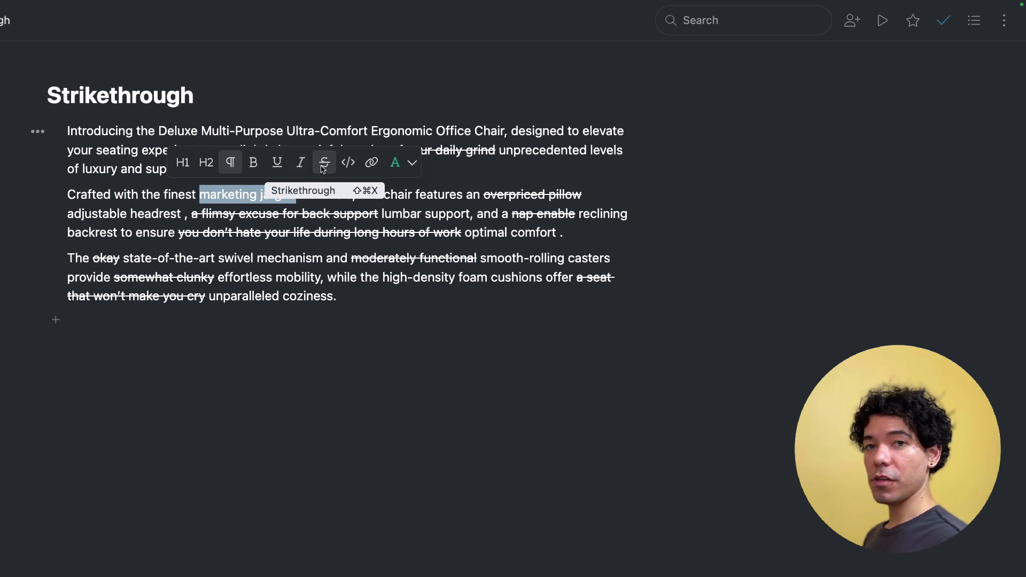
left_click(324, 163)
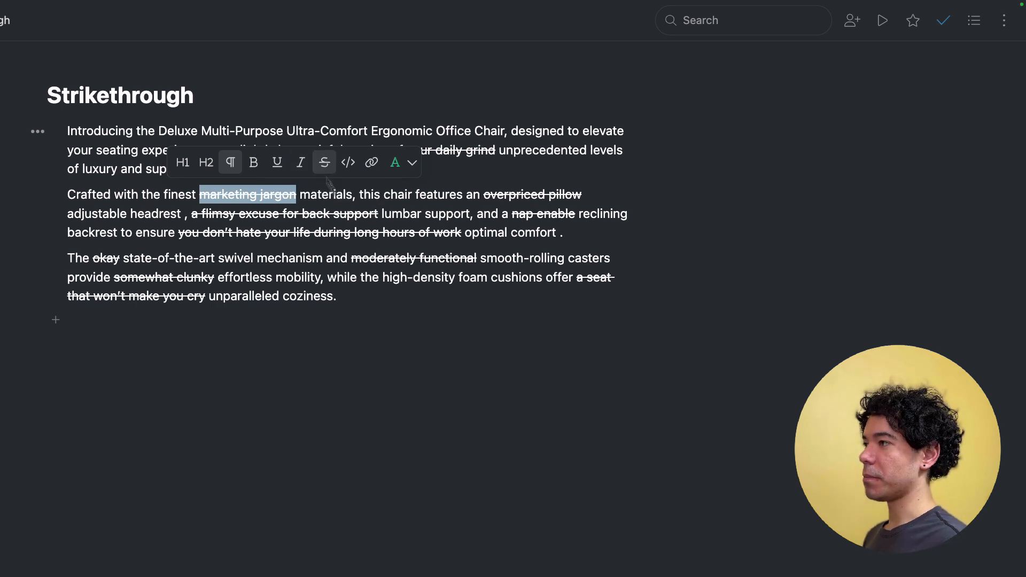